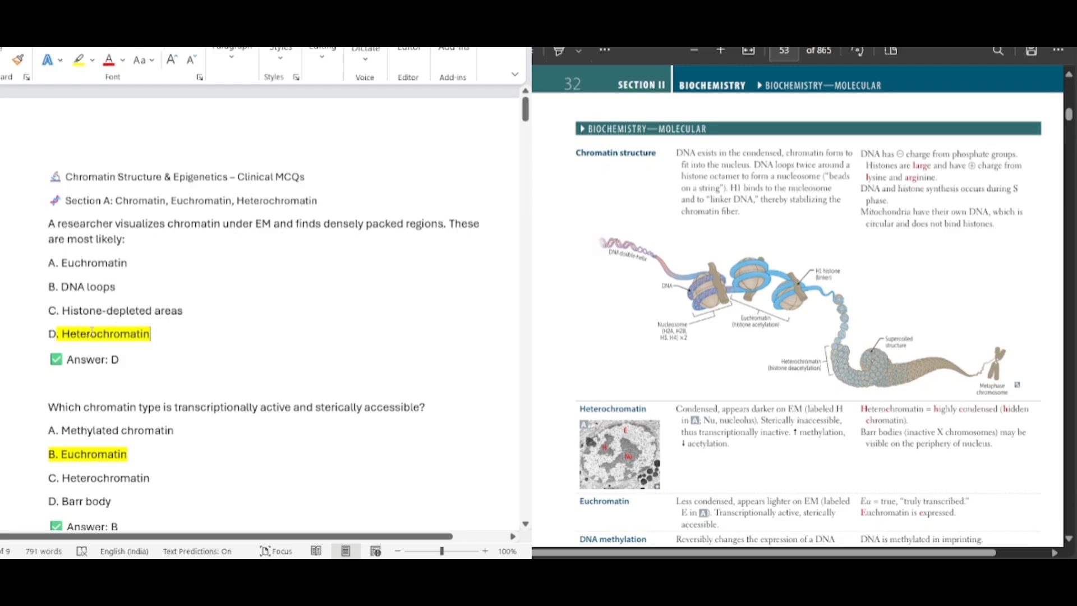
- Highlight the heterochromatin, euchromatin and 'inactive X' Barr body phrases while reviewing Word MCQs into Section B
scroll("down", 3)
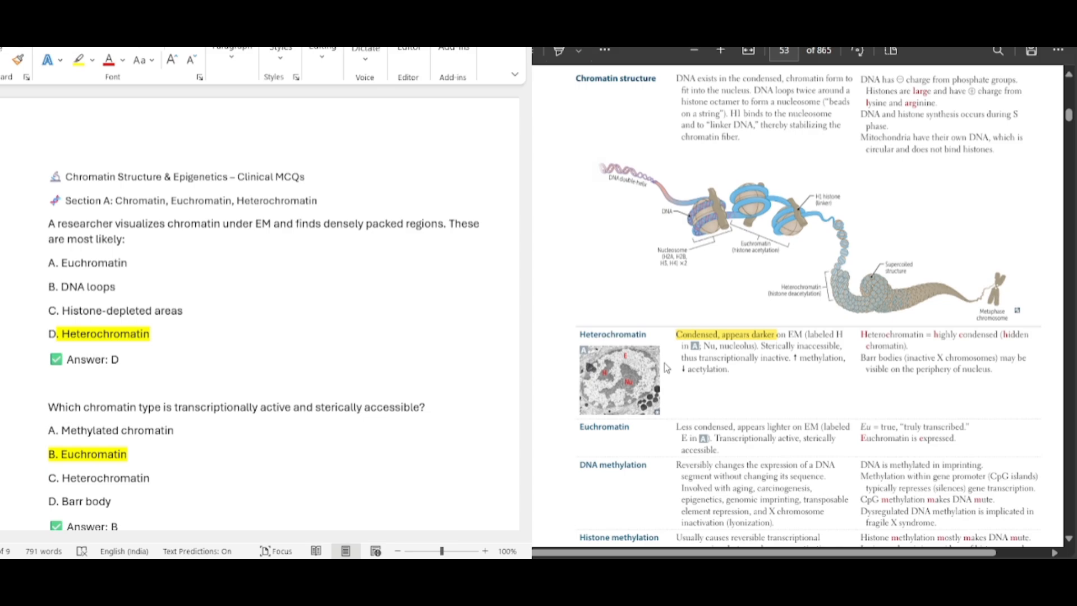
double_click(719, 358)
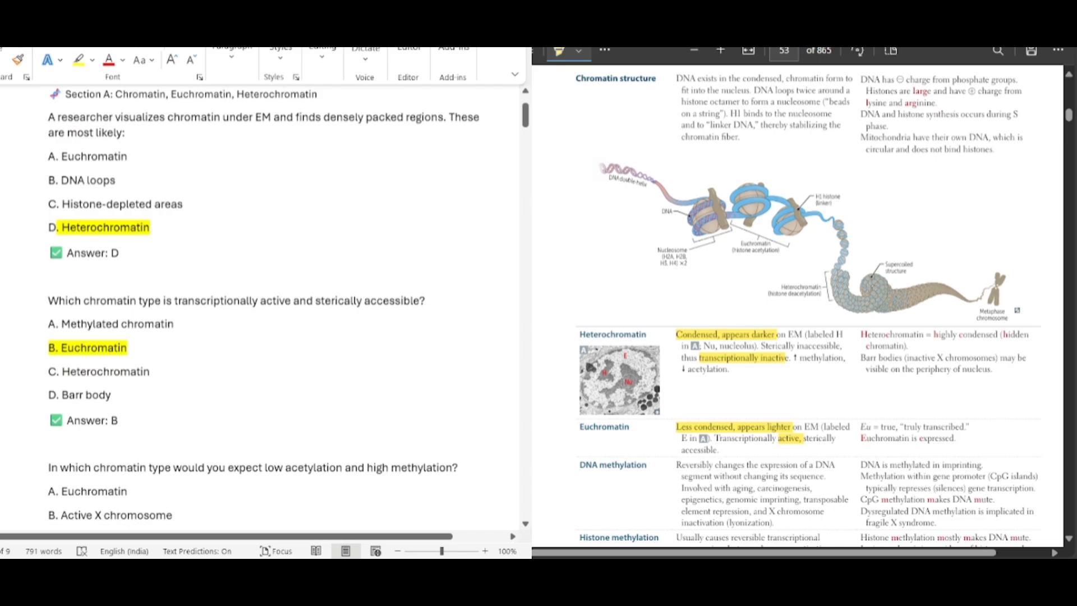
scroll("down", 3)
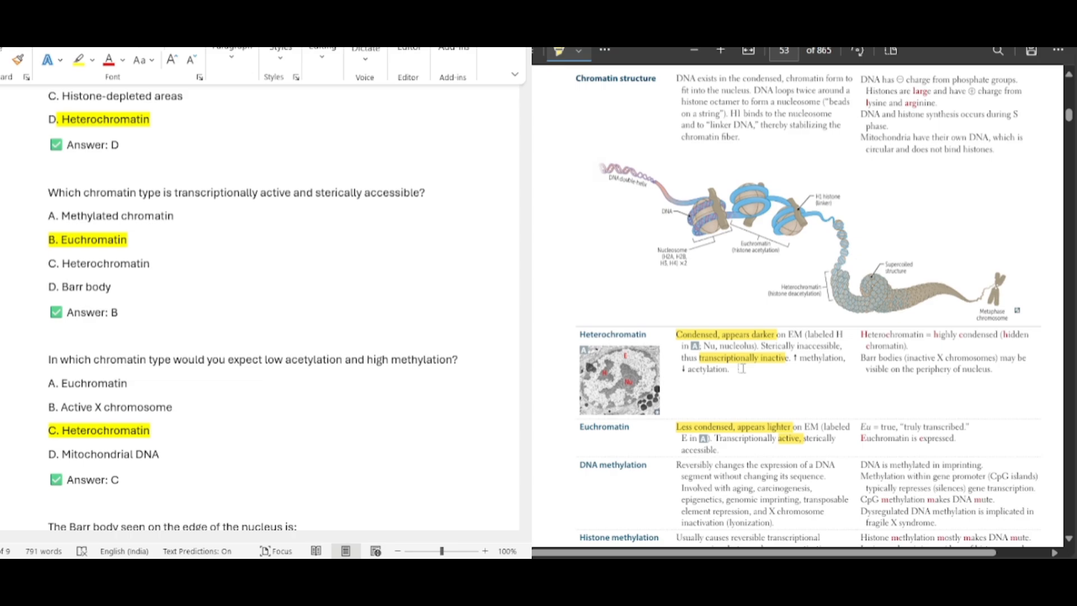
scroll("down", 3)
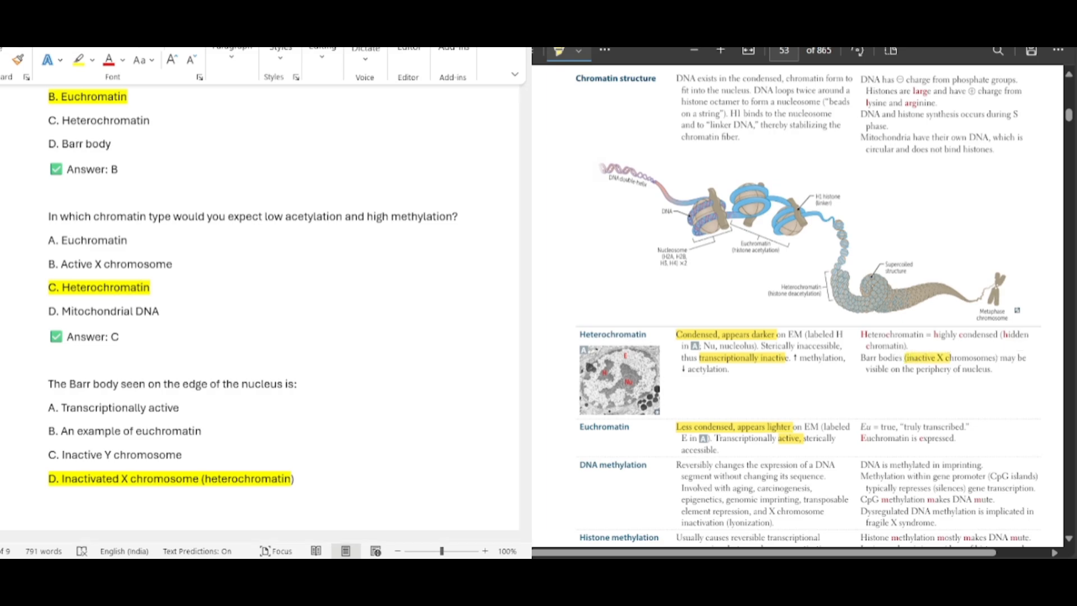
scroll("down", 3)
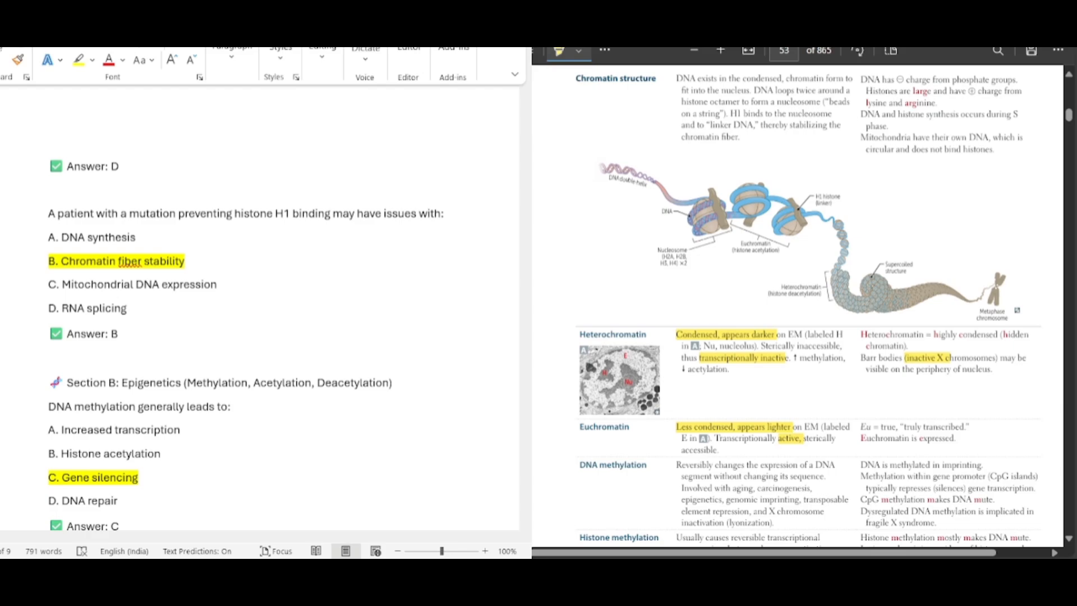
- Highlight the imprinting, CpG islands and 'CpG methylation makes DNA mute' lines, reviewing Word through Fragile X
scroll("up", 3)
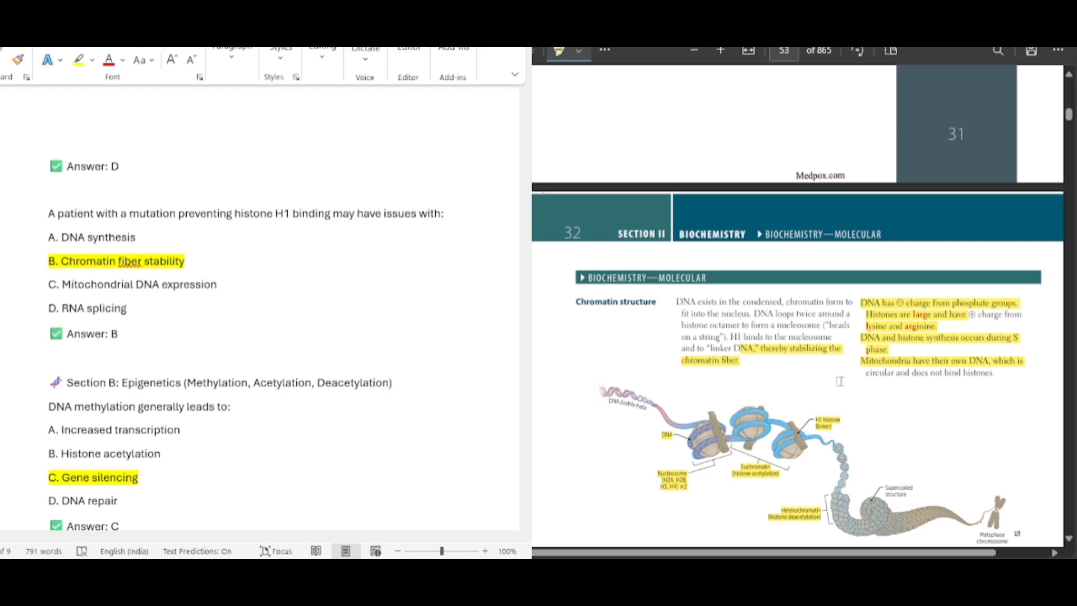
scroll("down", 3)
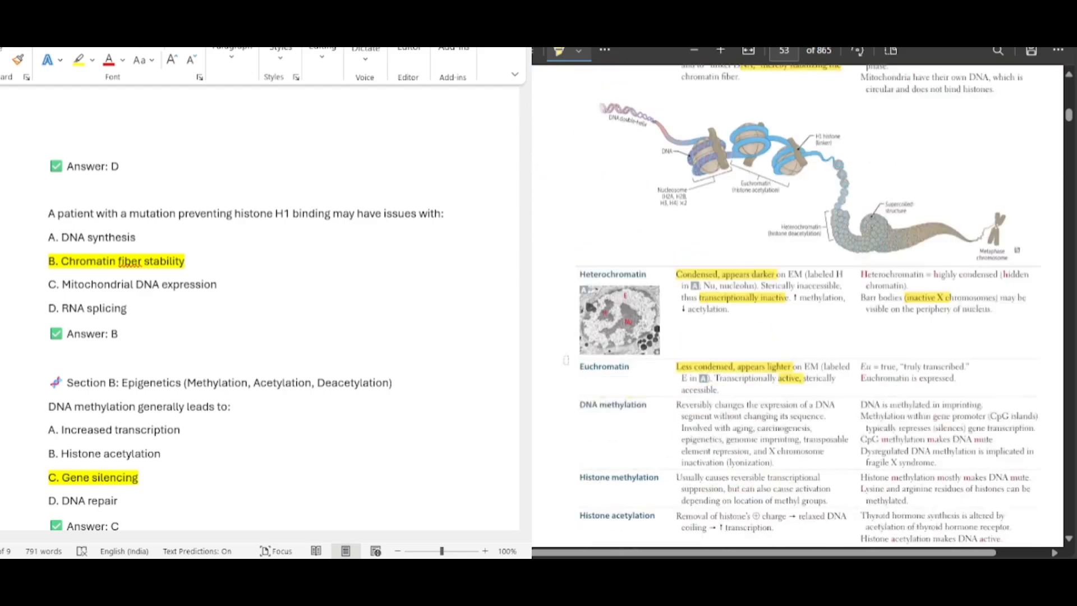
scroll("down", 3)
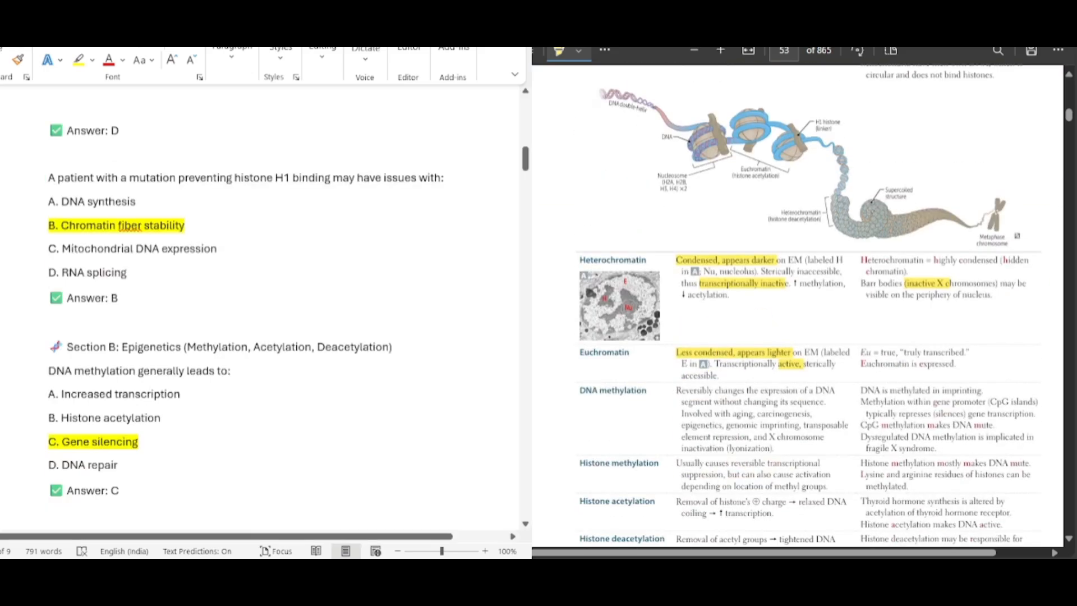
scroll("down", 3)
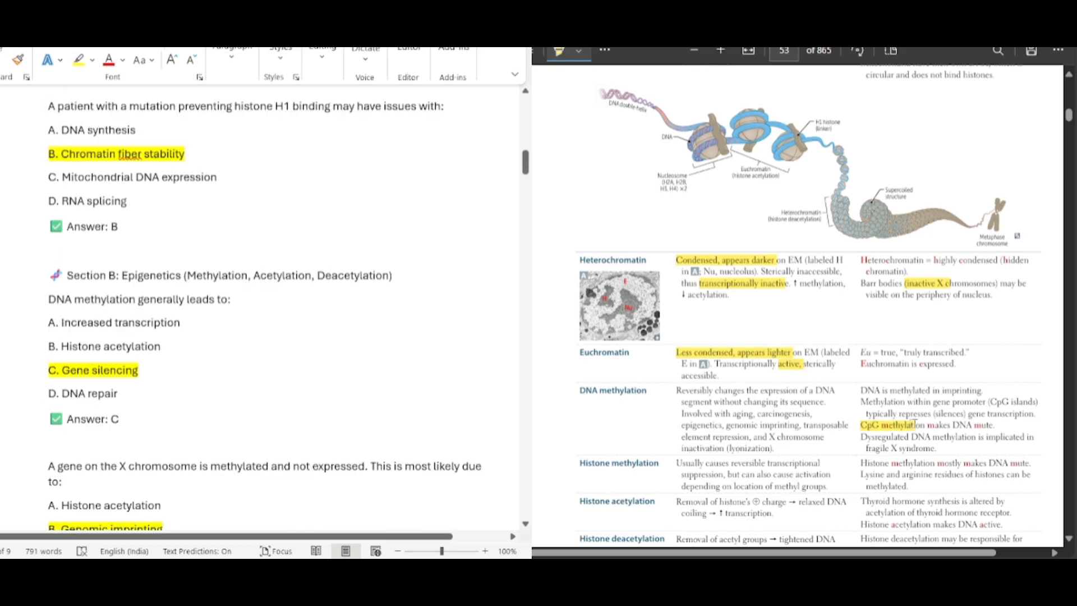
scroll("down", 3)
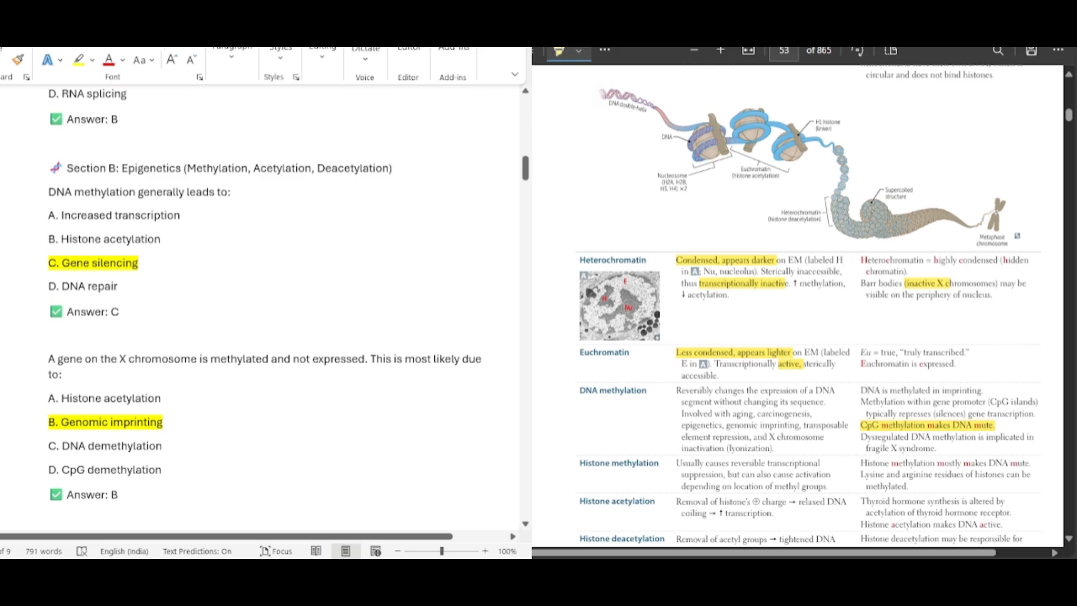
scroll("down", 3)
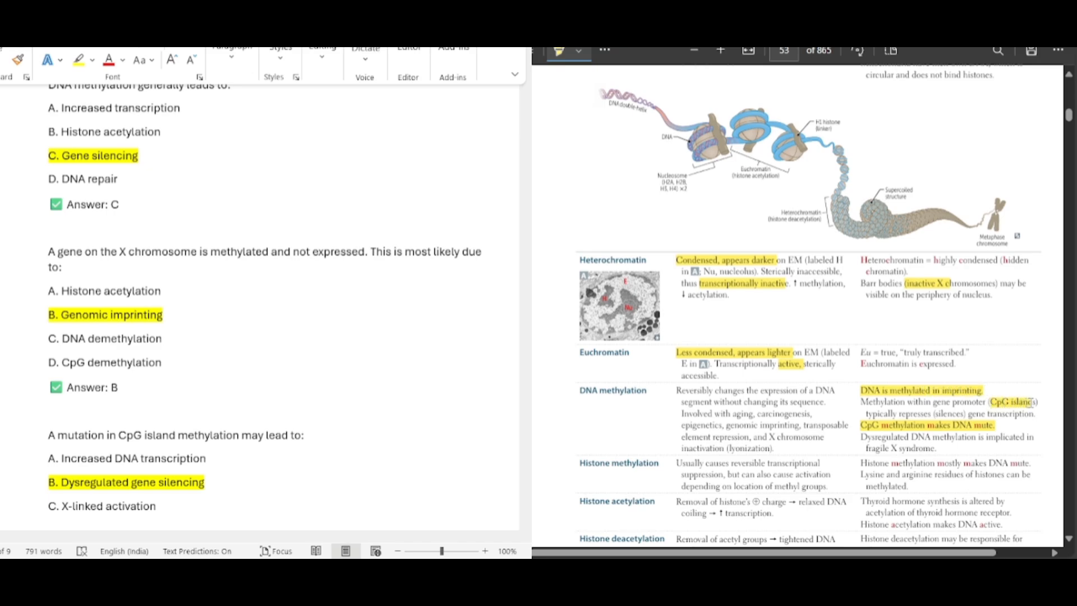
scroll("down", 3)
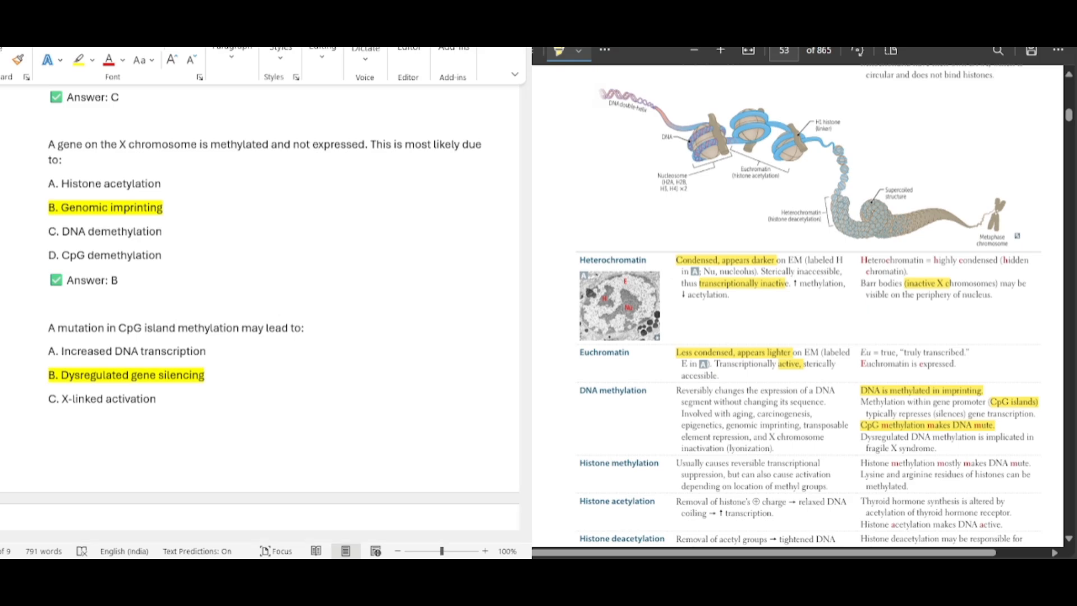
scroll("down", 3)
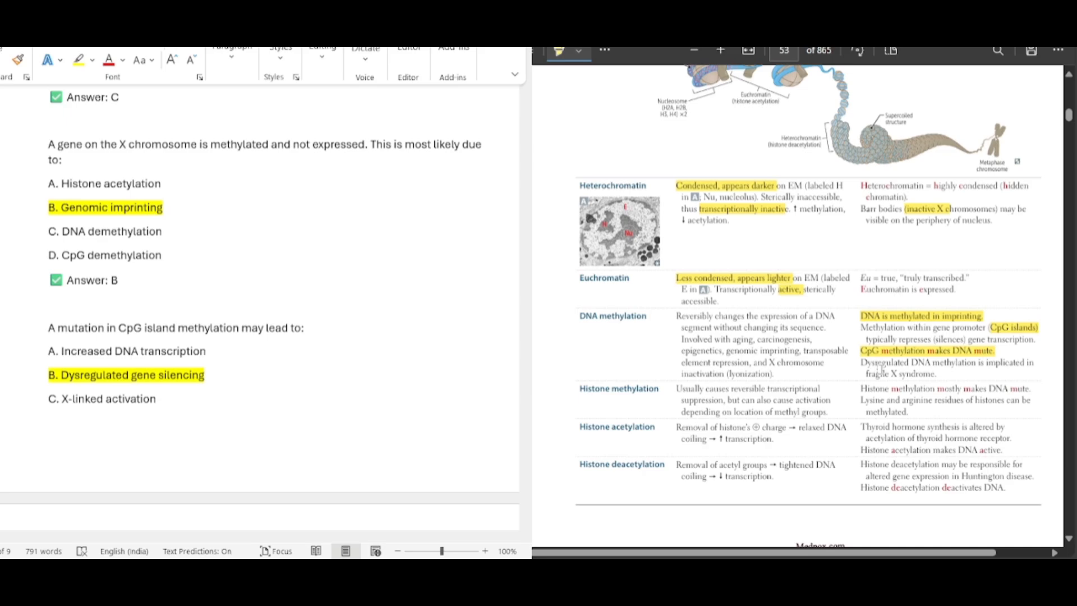
scroll("down", 3)
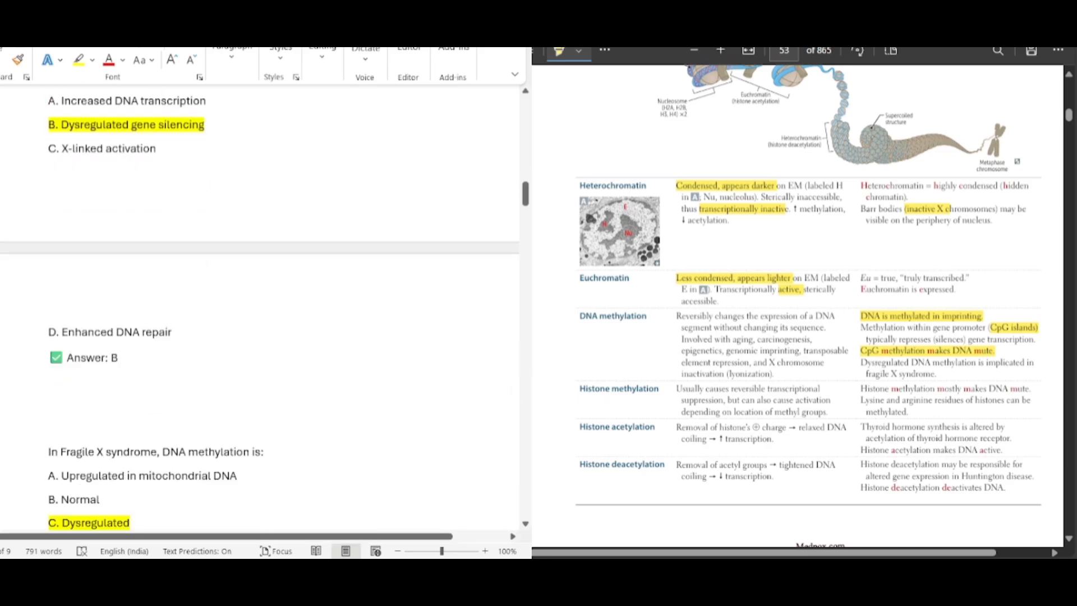
scroll("down", 3)
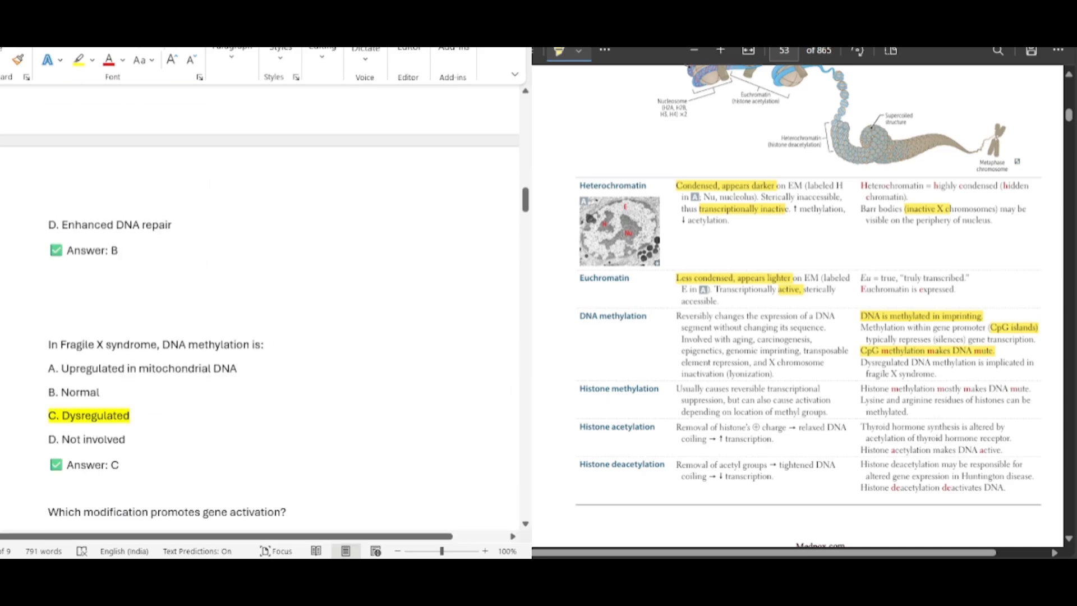
mouse_move(903, 379)
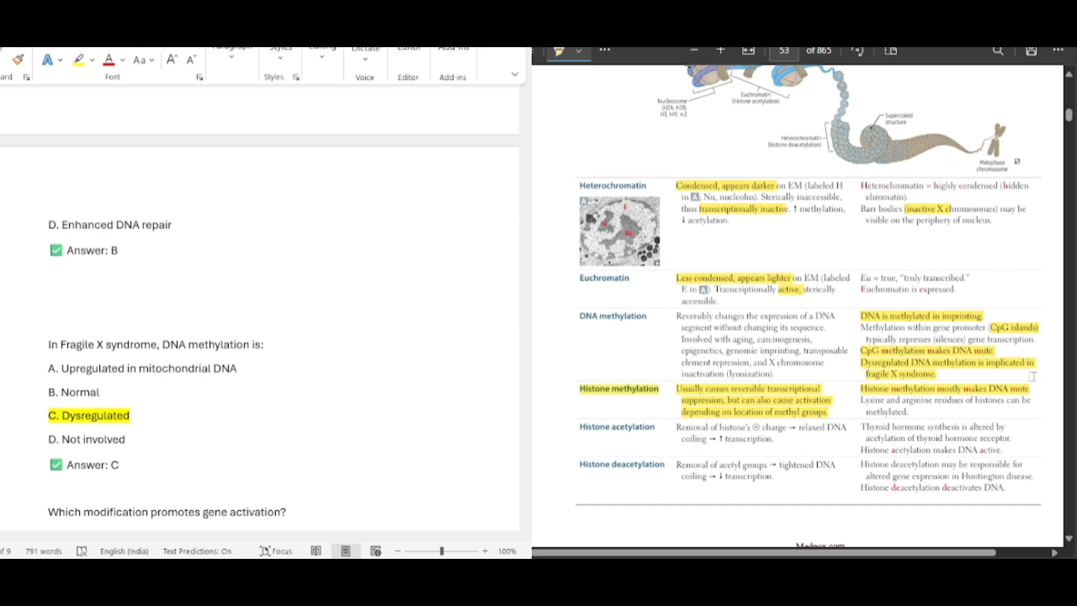
- Highlight the histone acetylation and deacetylation sentences, return to page 32's top, and review Word into Section D
scroll("down", 3)
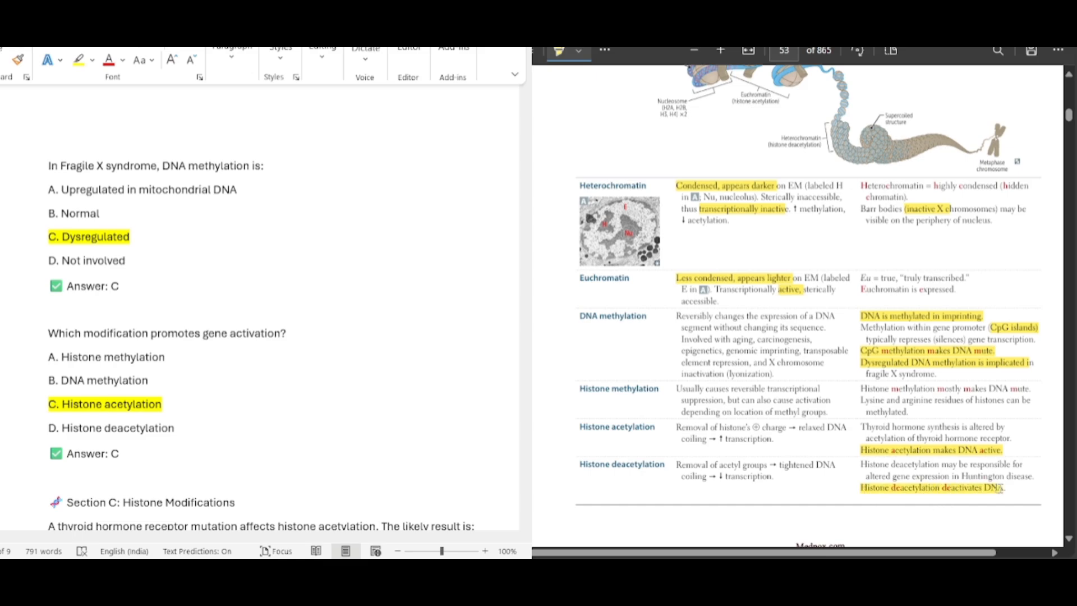
scroll("down", 3)
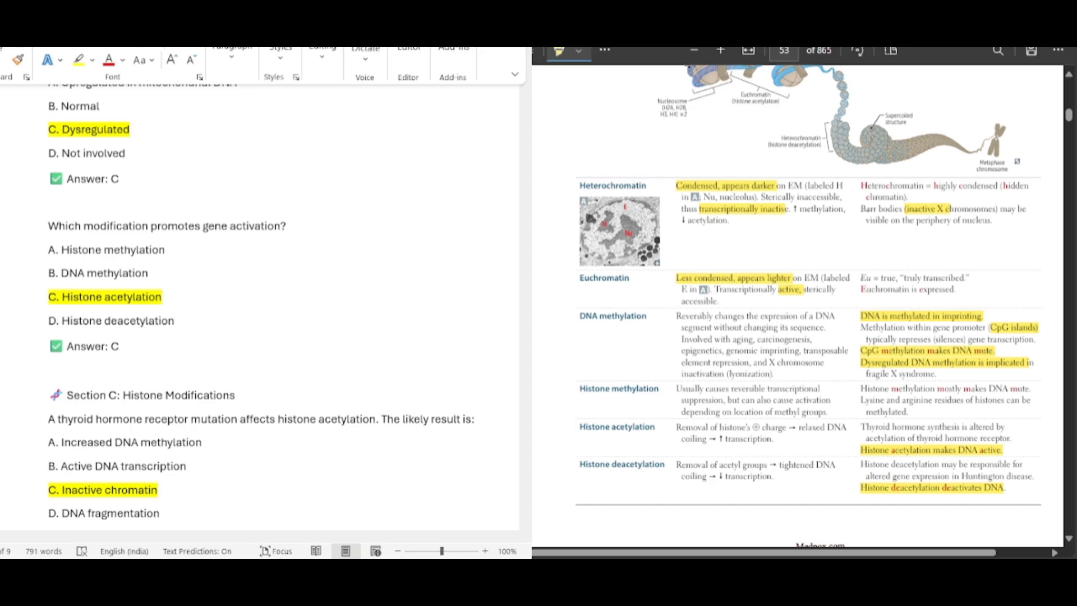
scroll("down", 3)
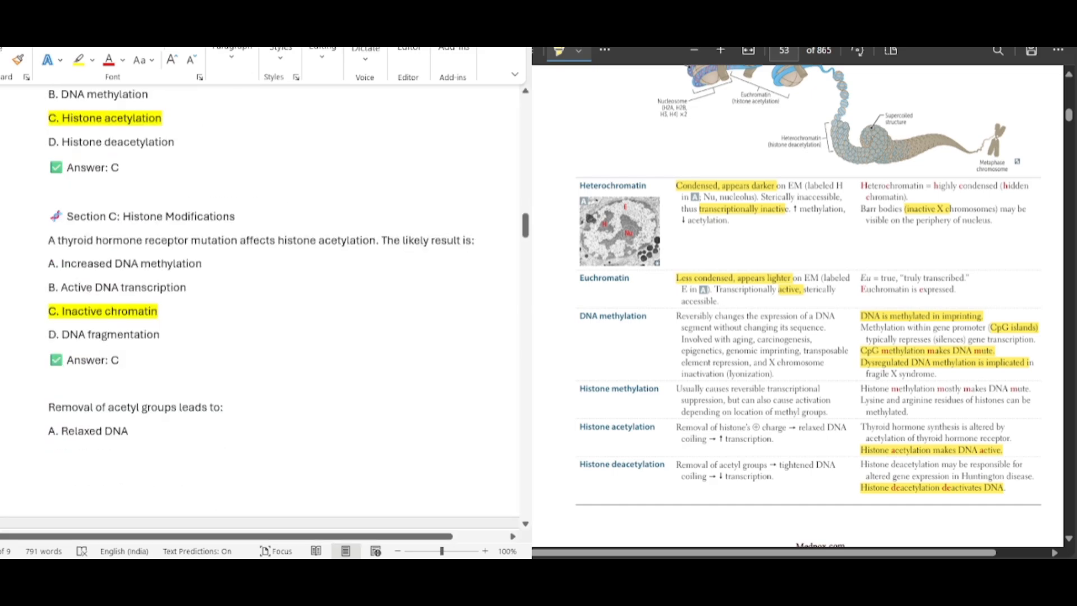
scroll("down", 3)
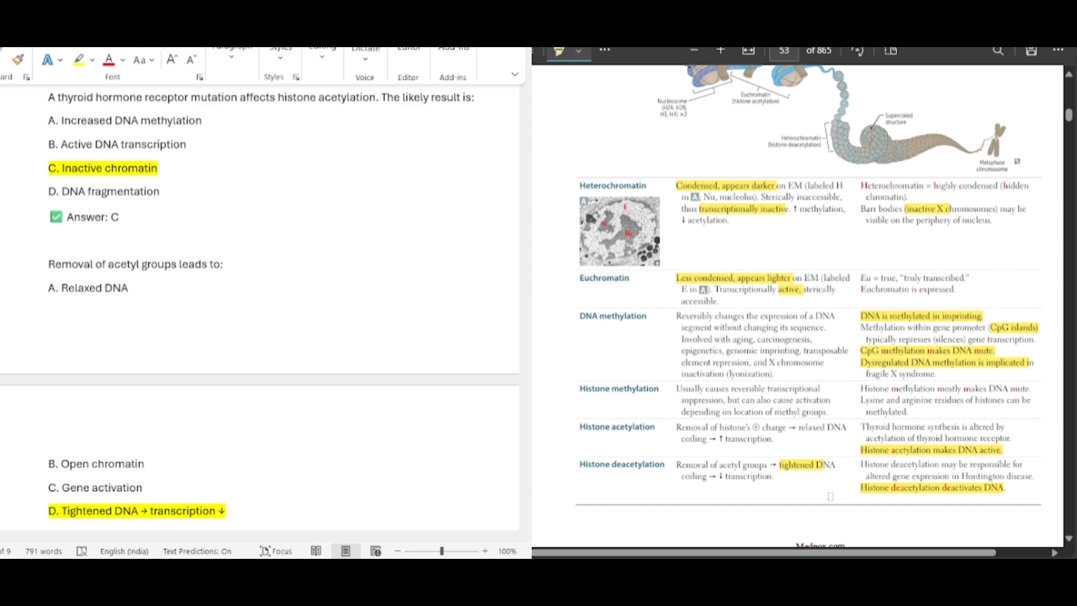
scroll("down", 3)
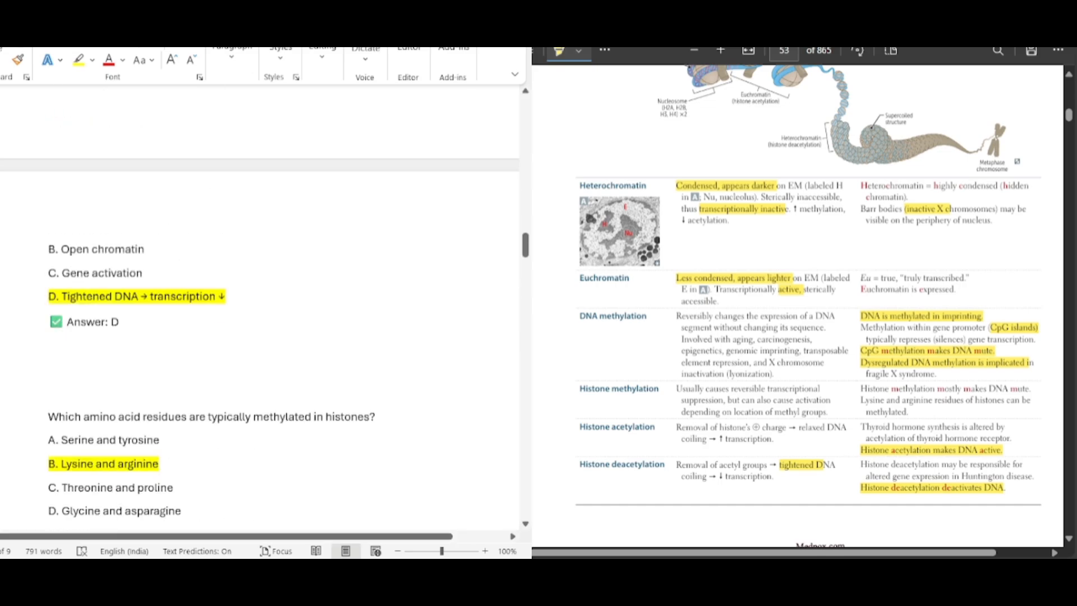
scroll("up", 3)
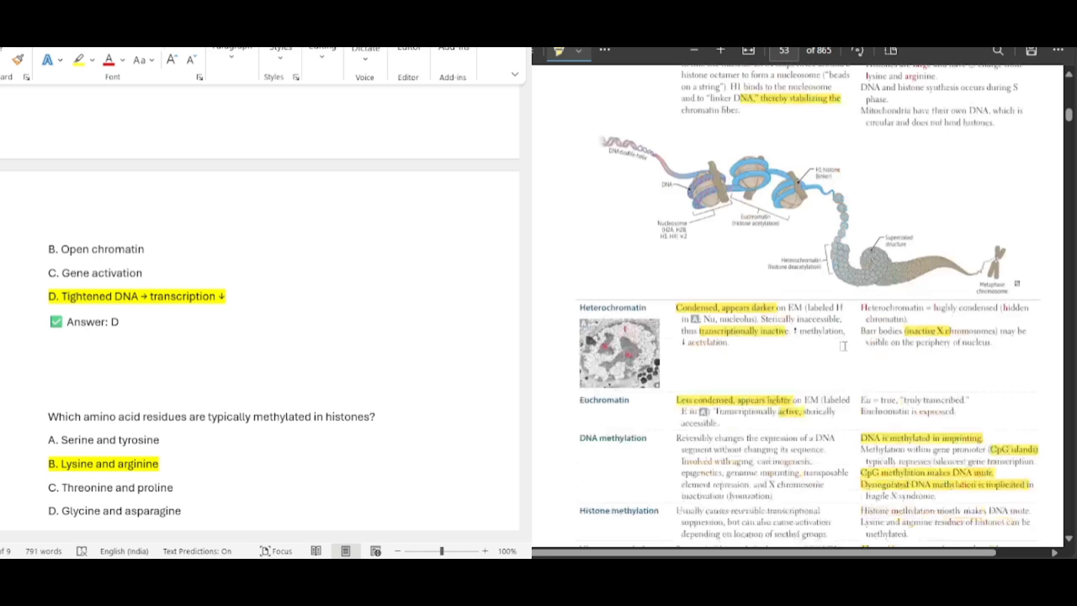
scroll("up", 3)
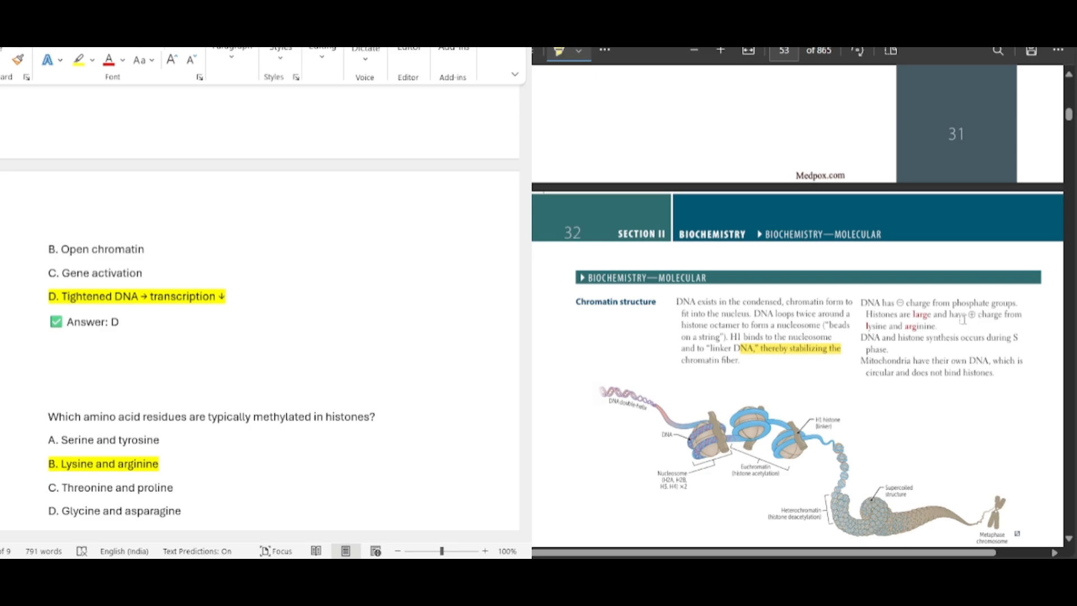
scroll("down", 3)
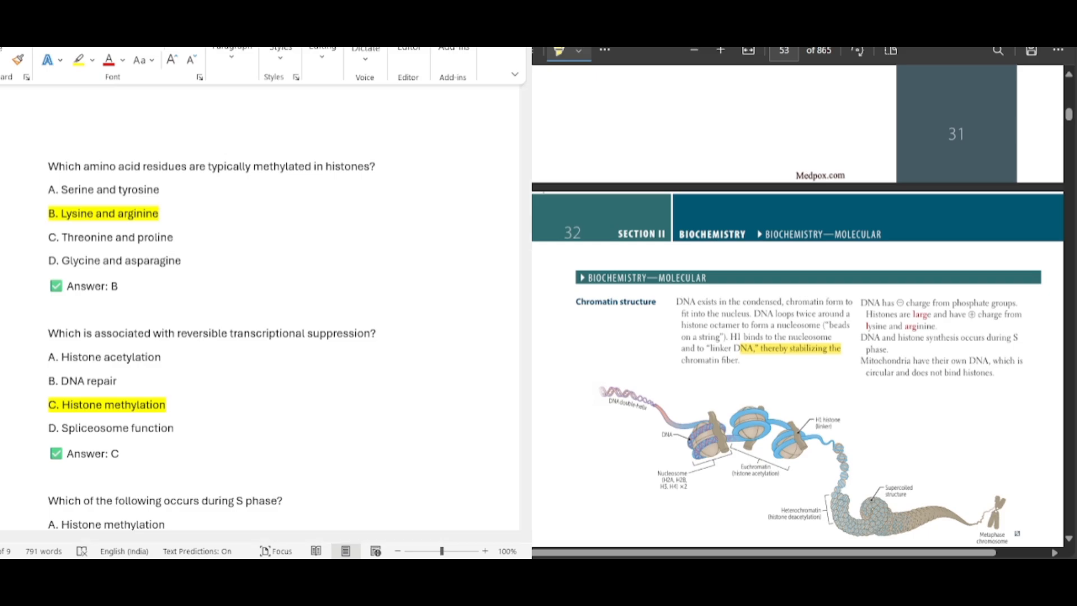
scroll("down", 3)
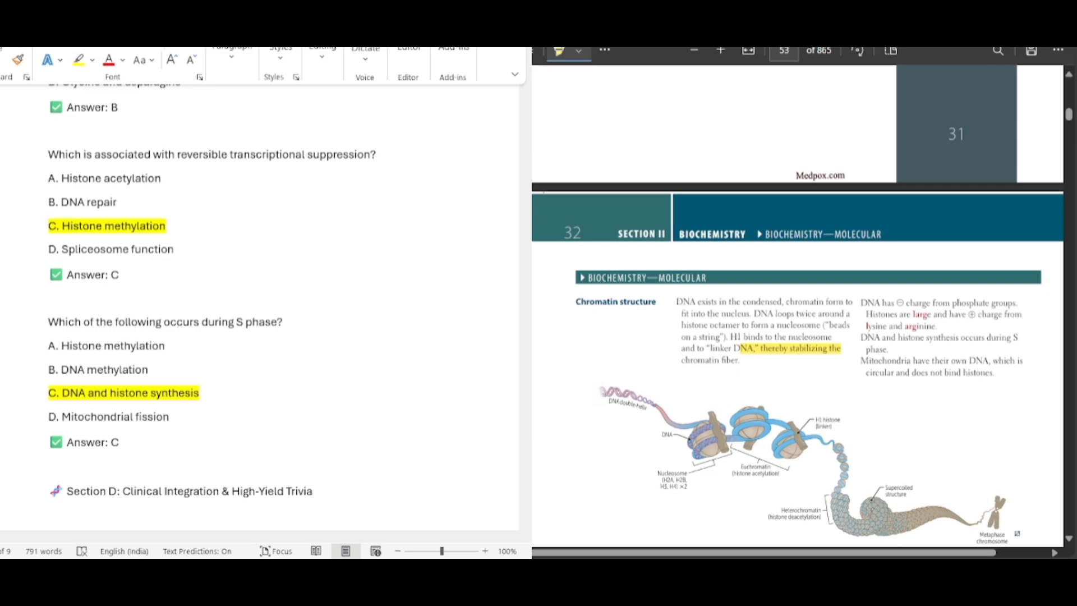
- Check Word's HAT, HDAC inhibition and euchromatin-lighter-on-EM answers against the PDF's chromatin table
scroll("down", 3)
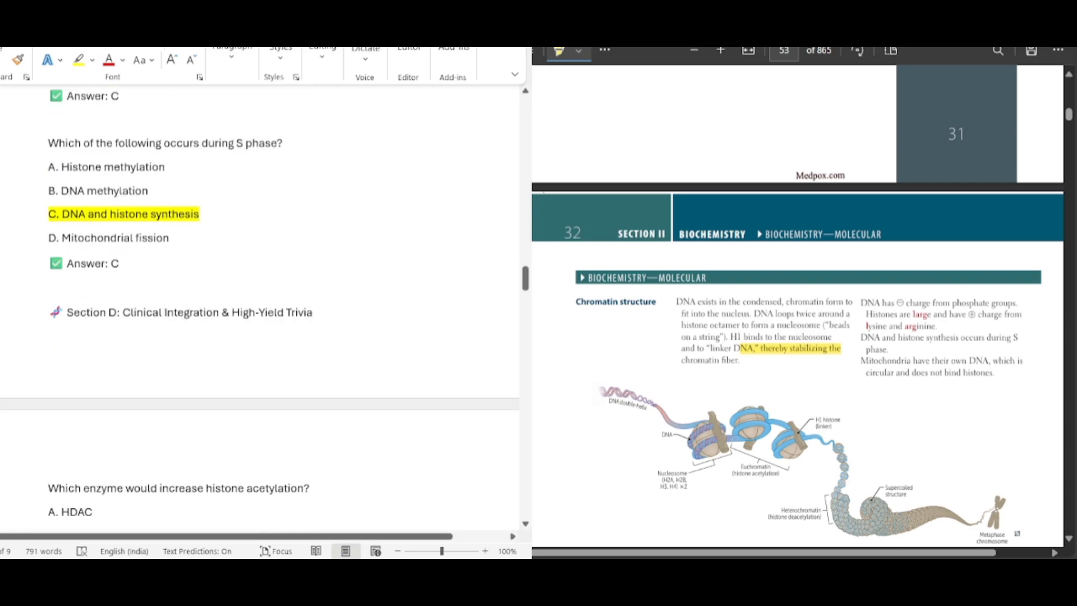
scroll("down", 3)
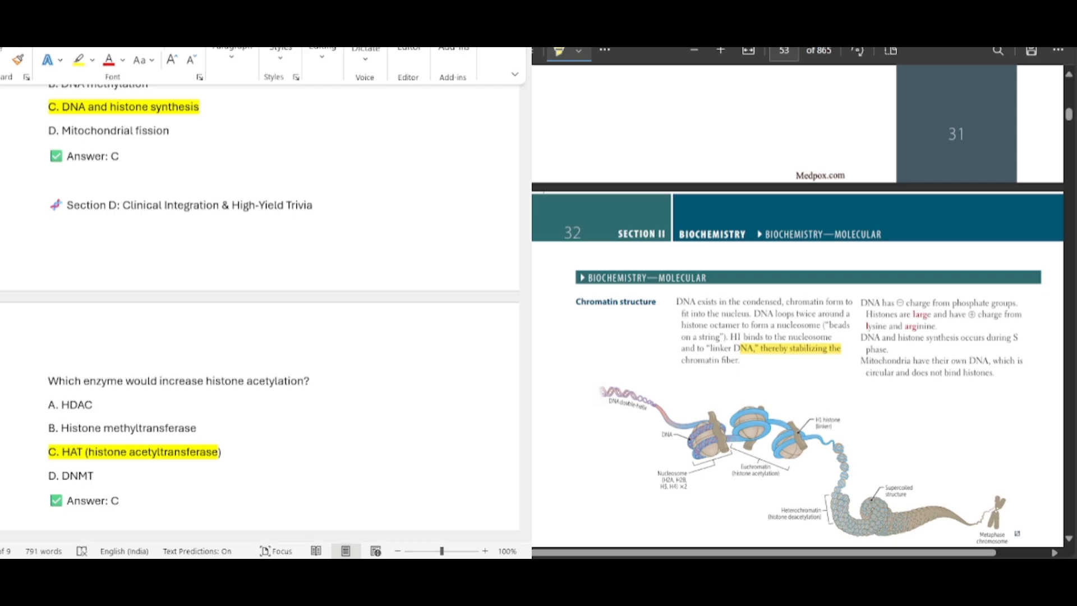
scroll("down", 3)
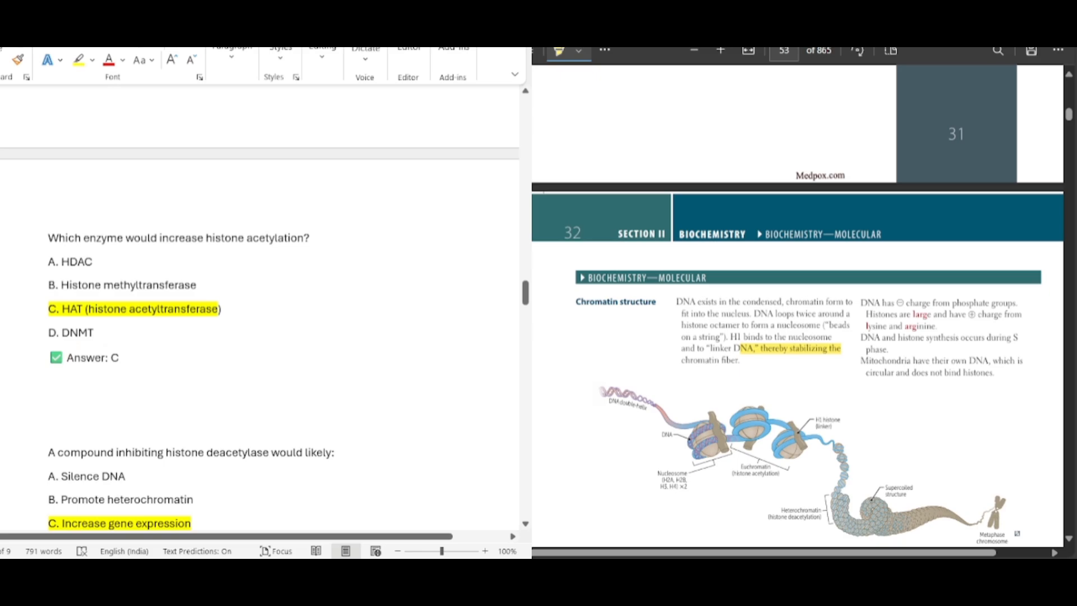
scroll("up", 3)
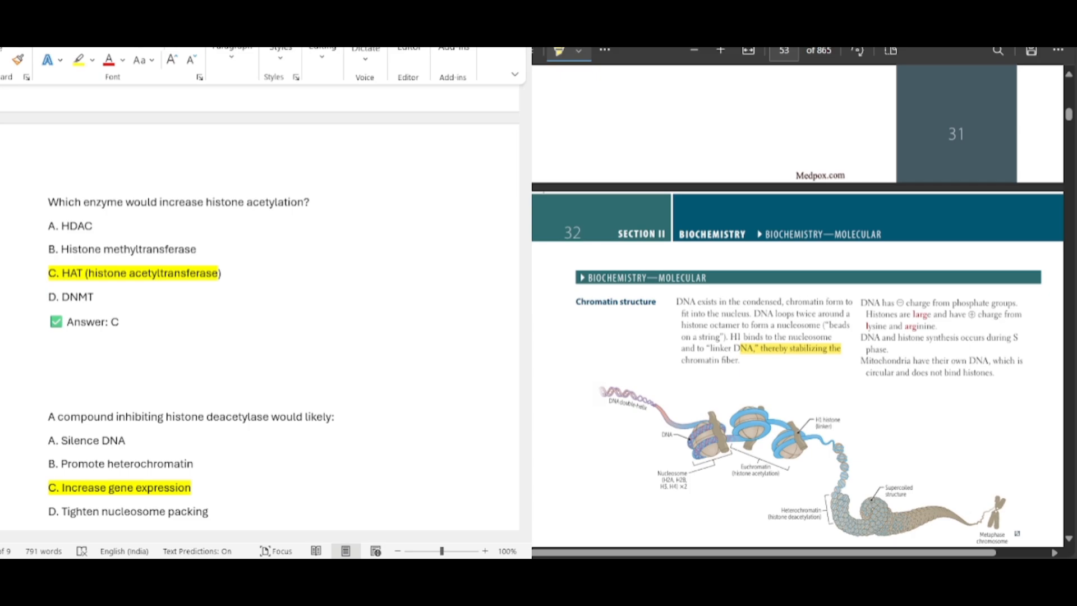
scroll("down", 3)
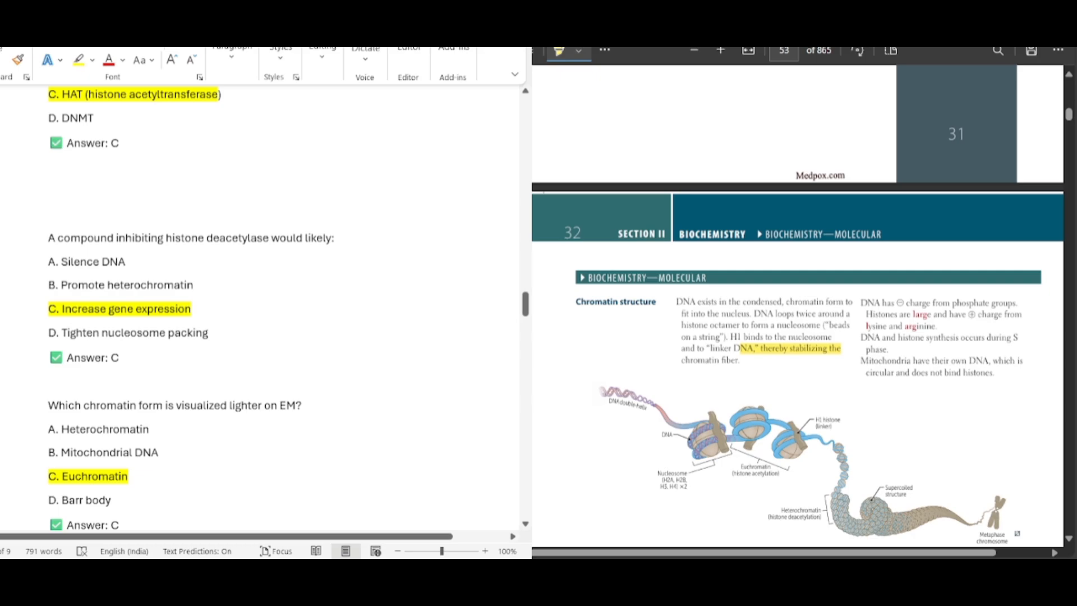
scroll("down", 3)
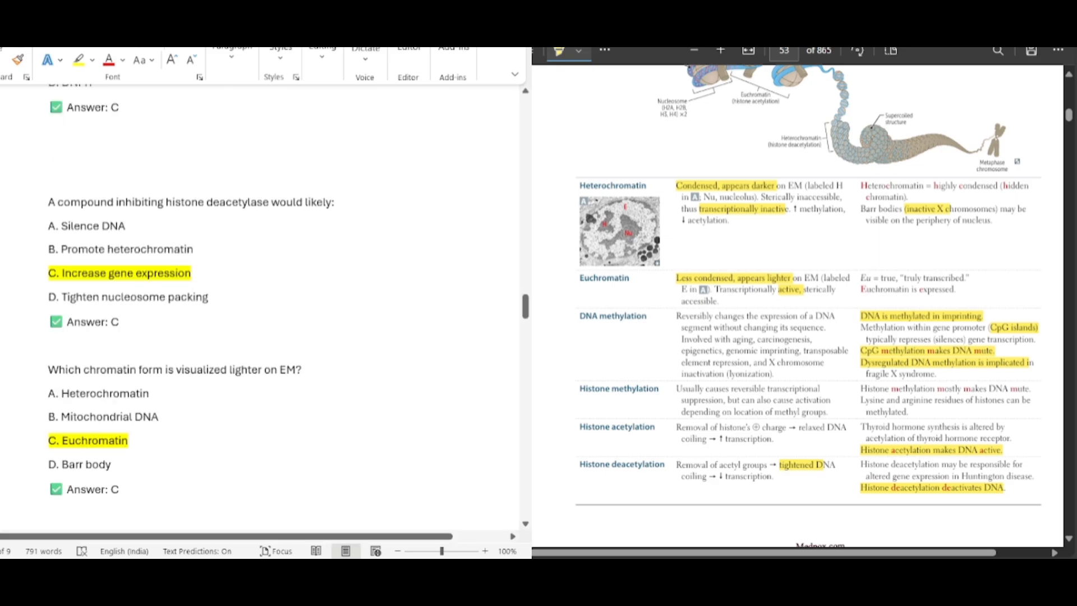
- Move Word into Section E and highlight the Nucleosome label in the PDF's Chromatin structure diagram
scroll("down", 3)
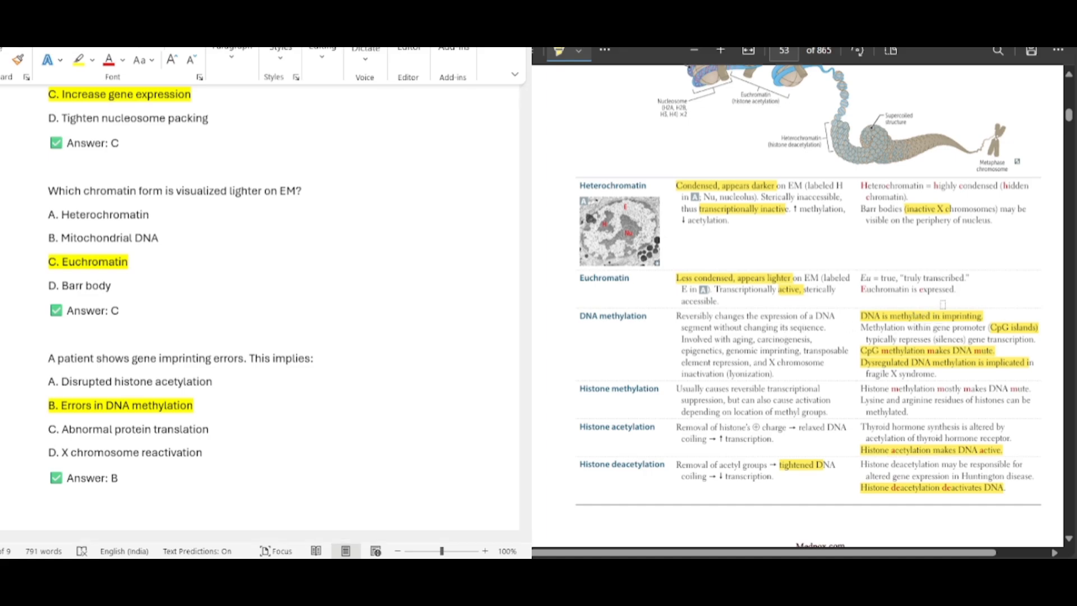
scroll("down", 3)
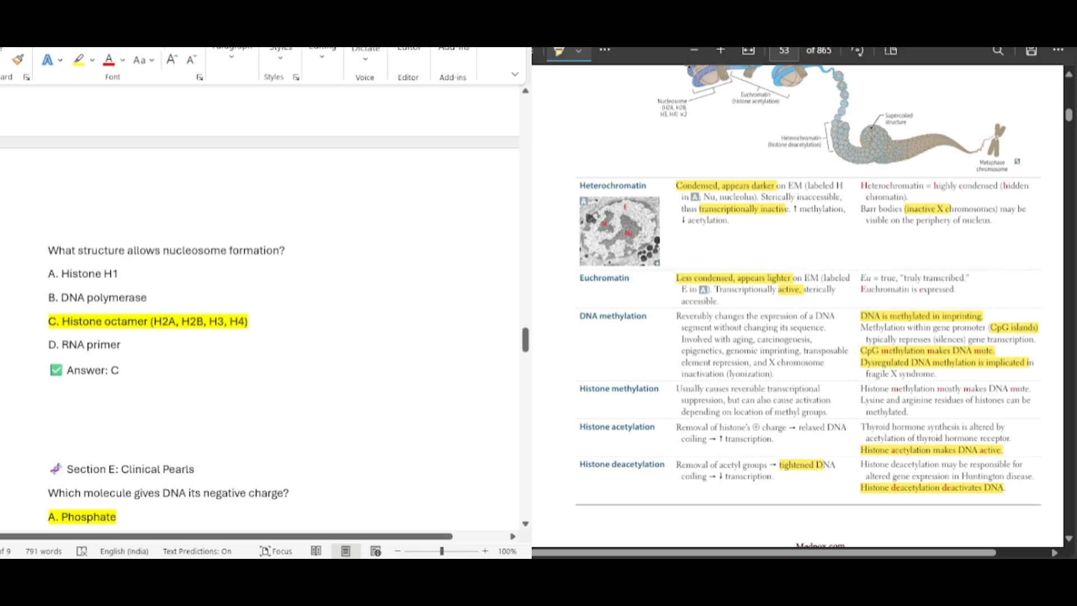
scroll("up", 3)
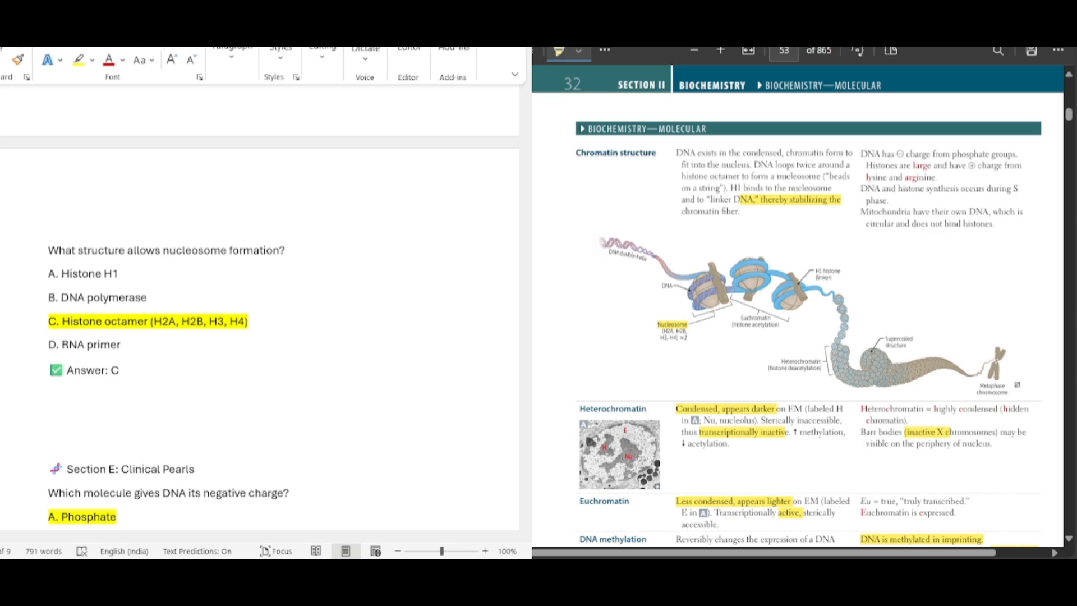
- Highlight 'DNA has ⊖ charge from phosphate groups' and reach Word's euchromatin-versus-heterochromatin question
scroll("down", 3)
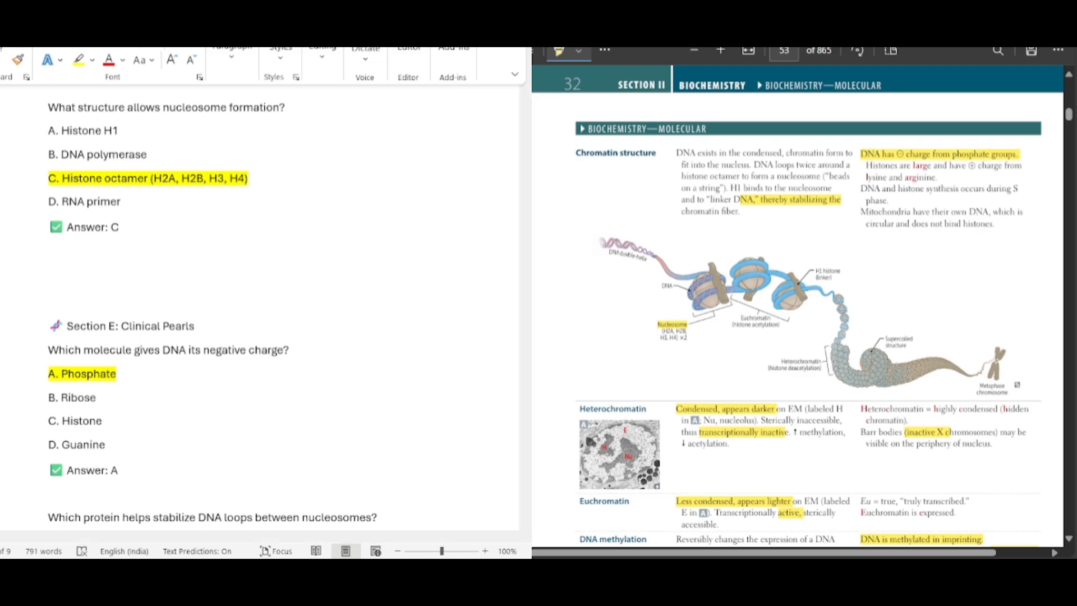
scroll("down", 3)
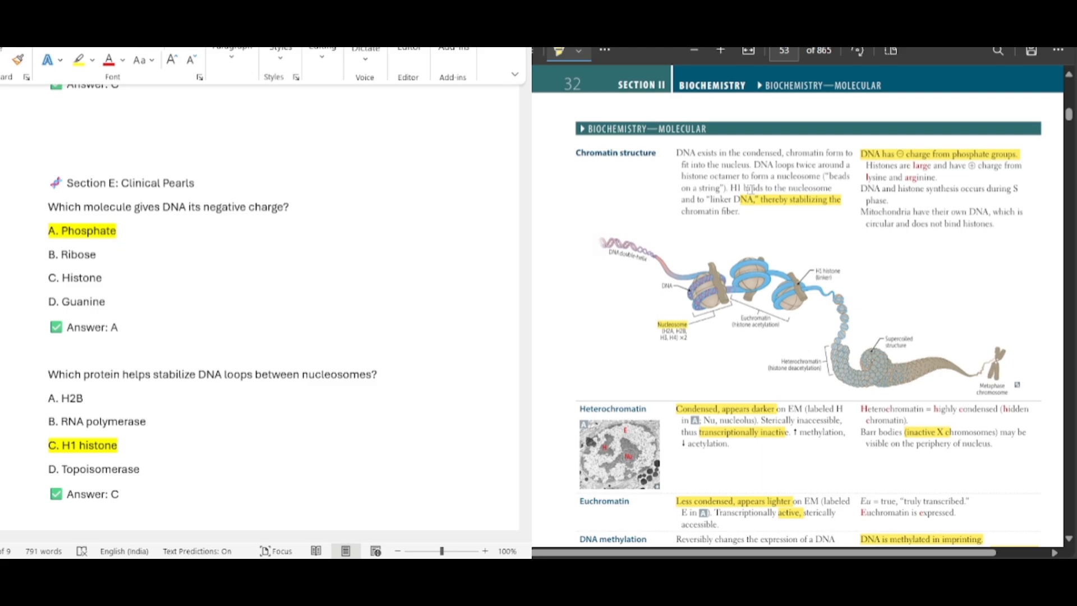
mouse_move(741, 215)
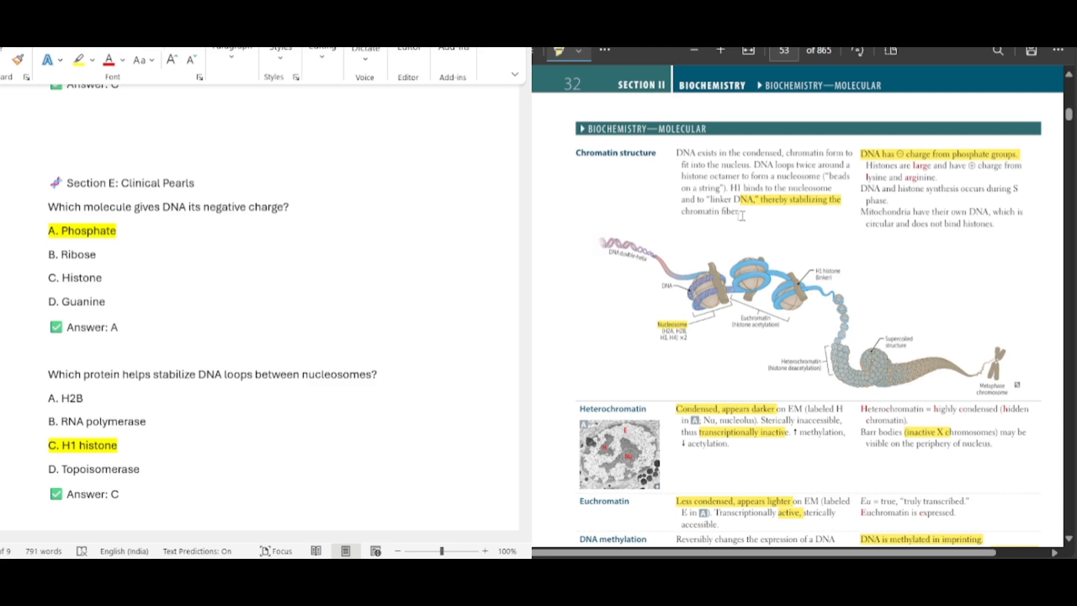
scroll("down", 3)
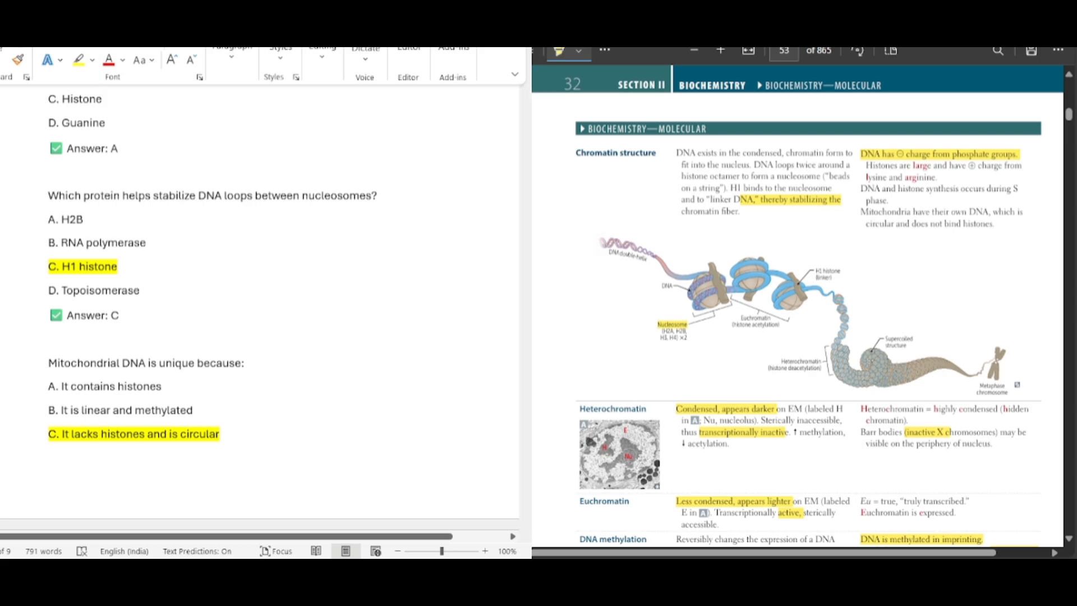
scroll("down", 3)
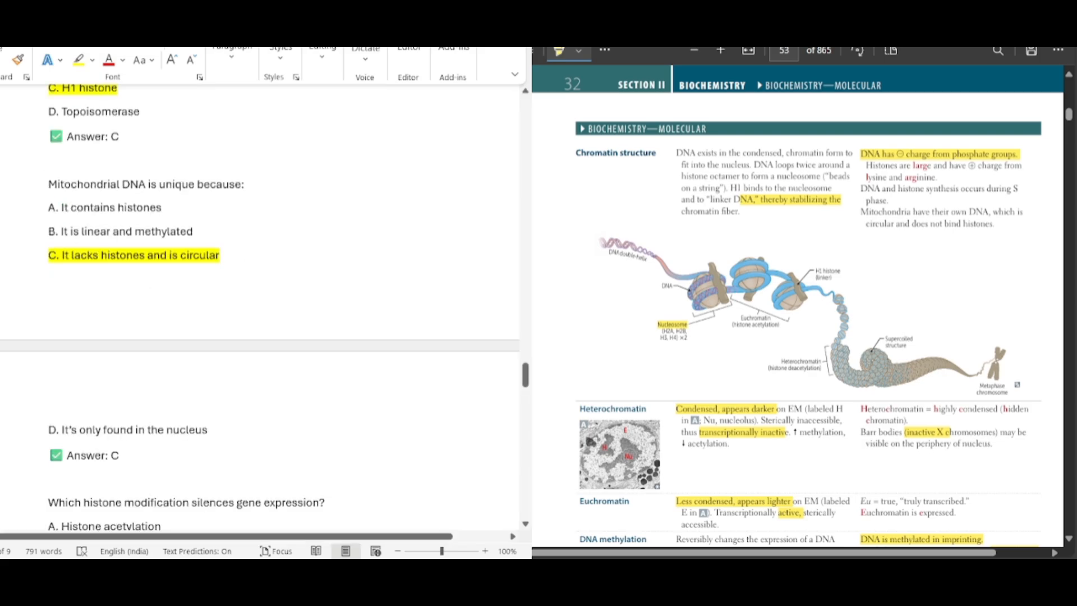
scroll("down", 3)
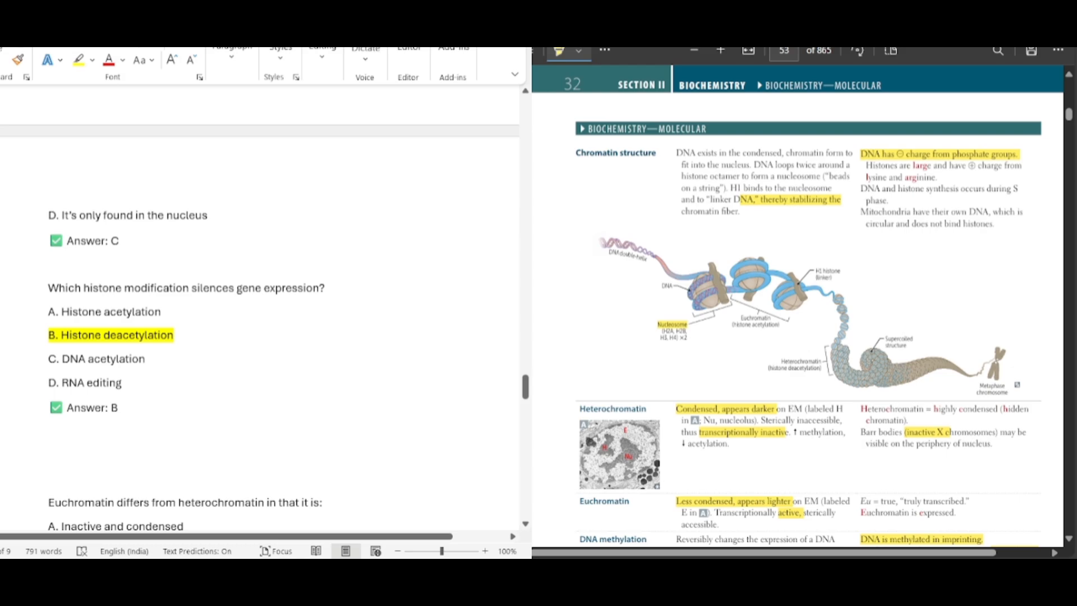
scroll("down", 3)
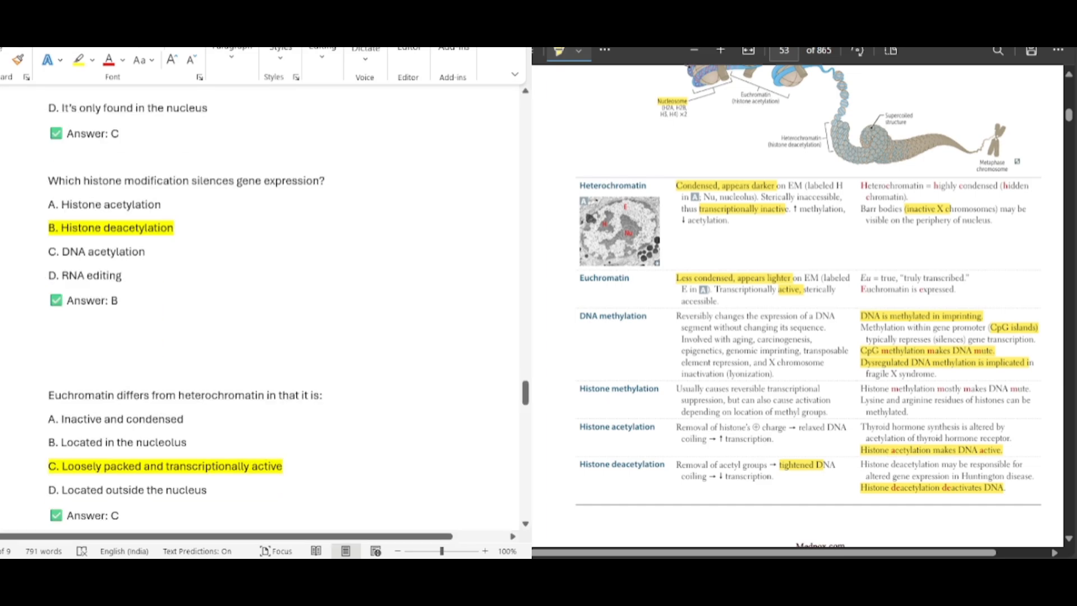
- Reach Word's histone methylation question and highlight 'depending on location of methyl groups' in the PDF table
scroll("down", 3)
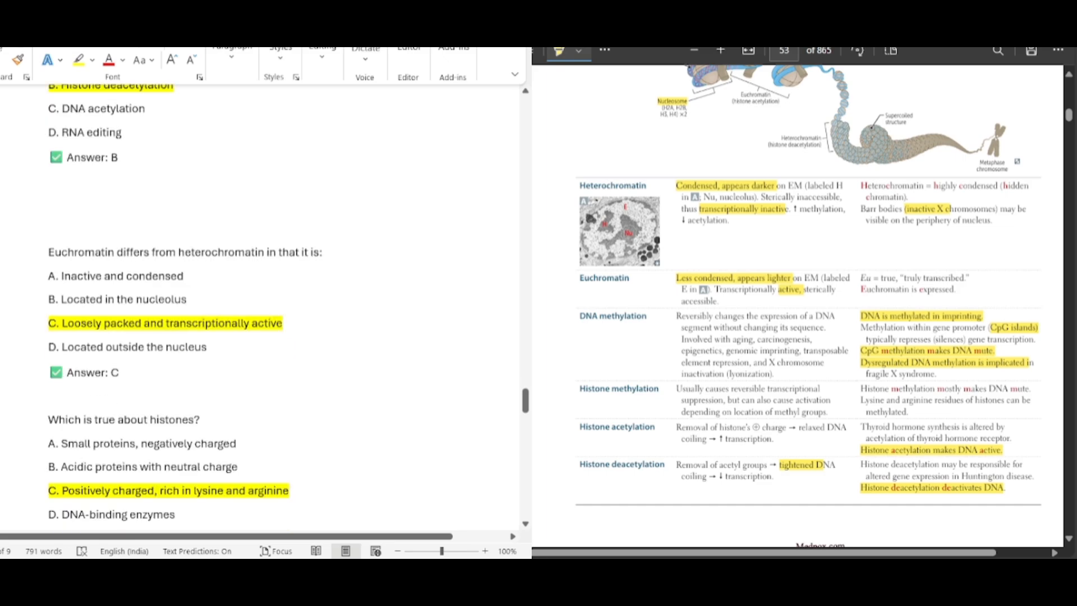
scroll("down", 3)
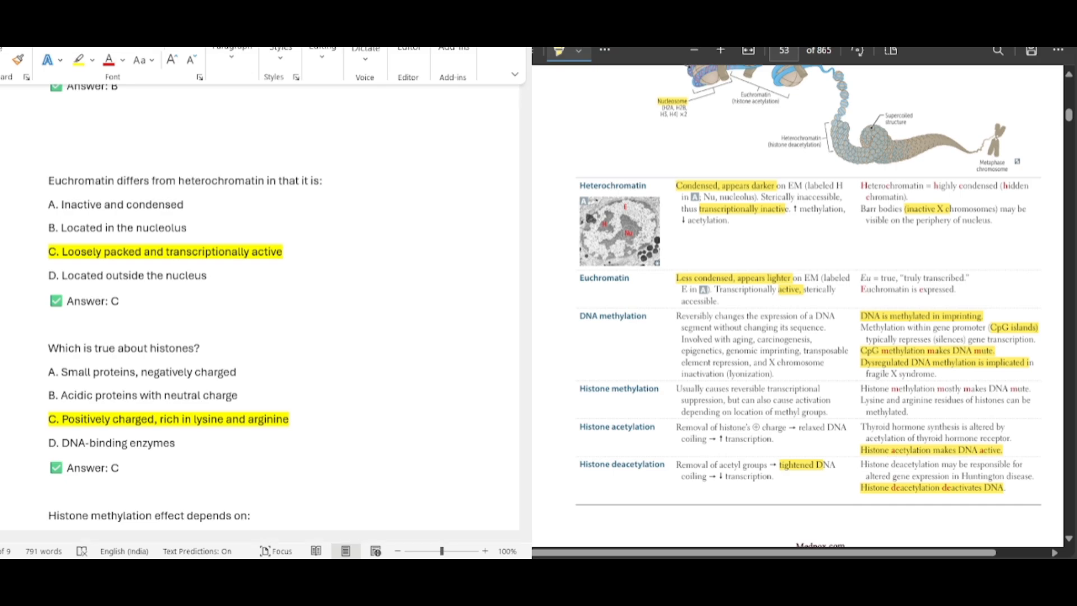
scroll("down", 3)
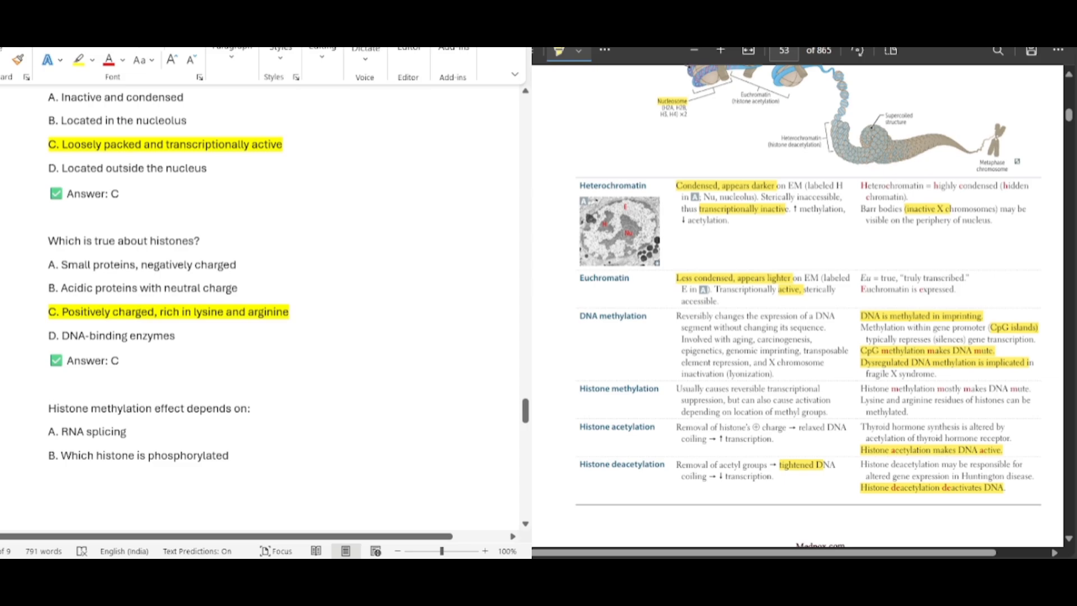
scroll("down", 3)
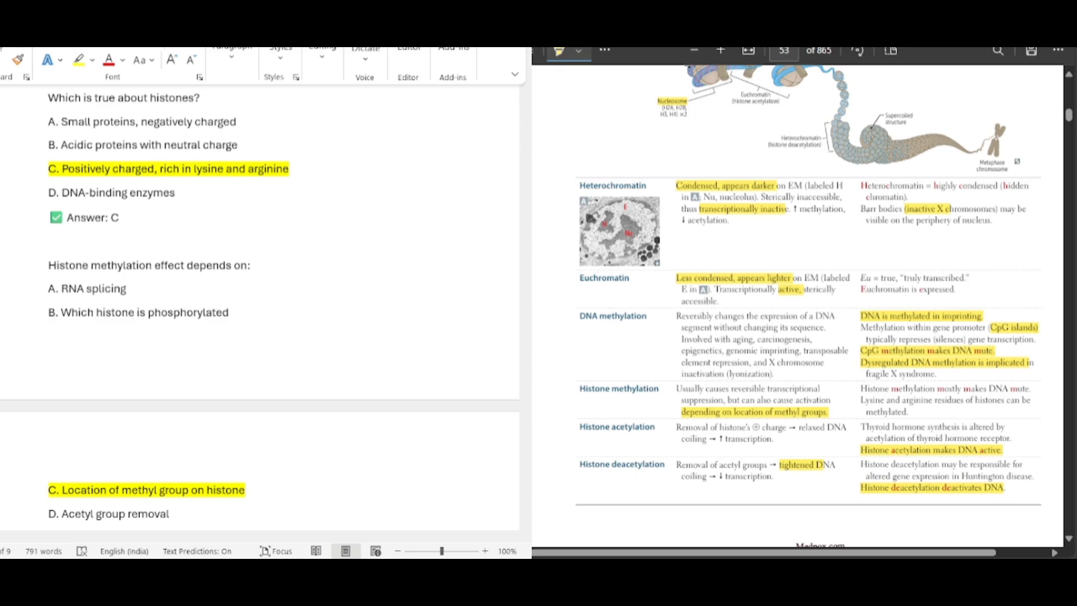
- Scroll Word to the document end, where the two-Barr-bodies question is answered Triple X
scroll("down", 3)
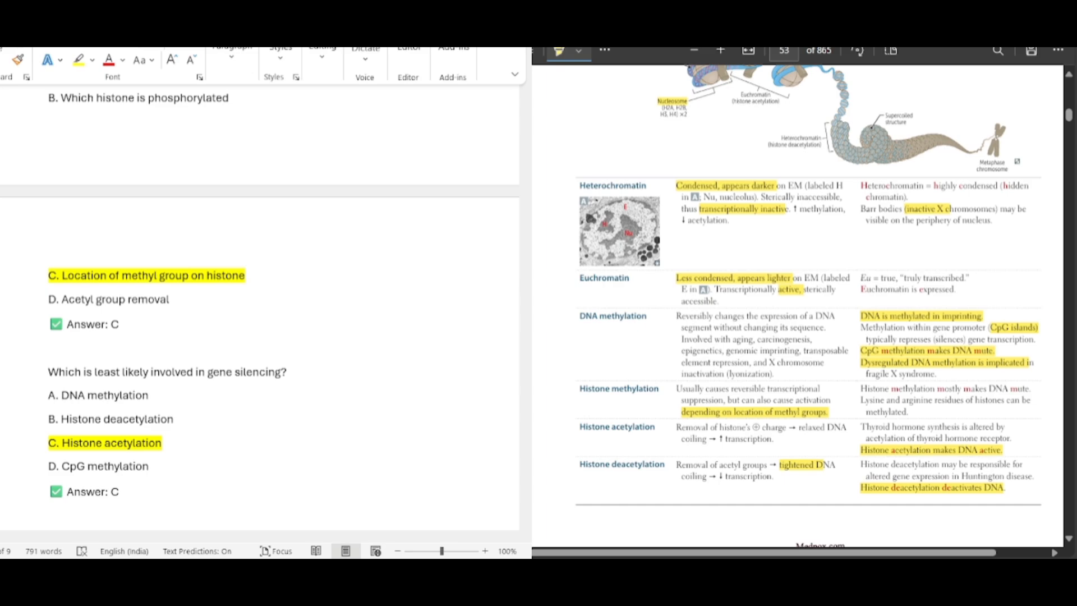
scroll("down", 3)
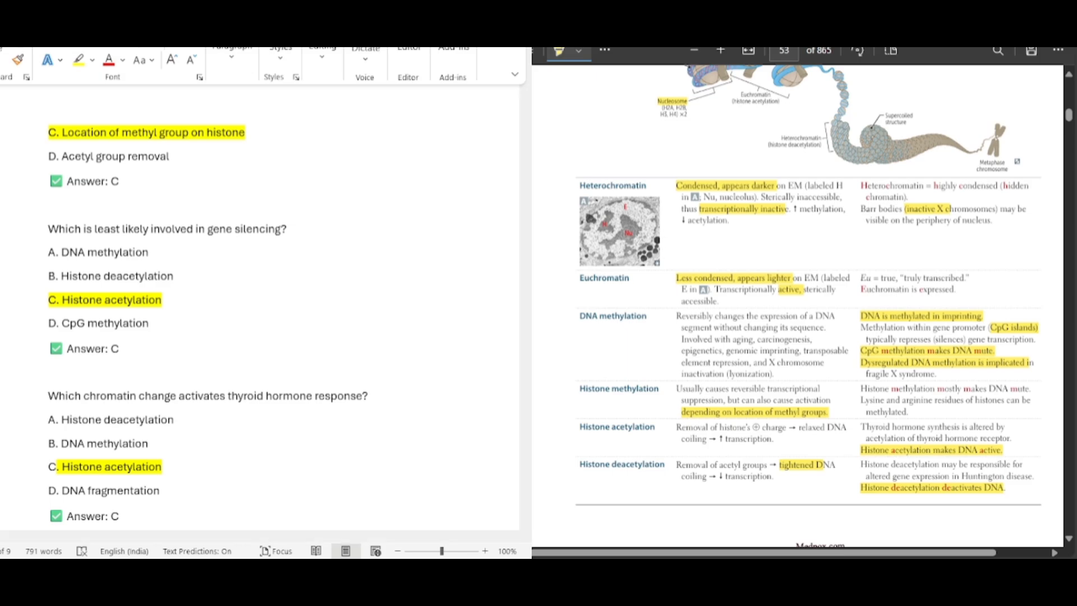
scroll("down", 3)
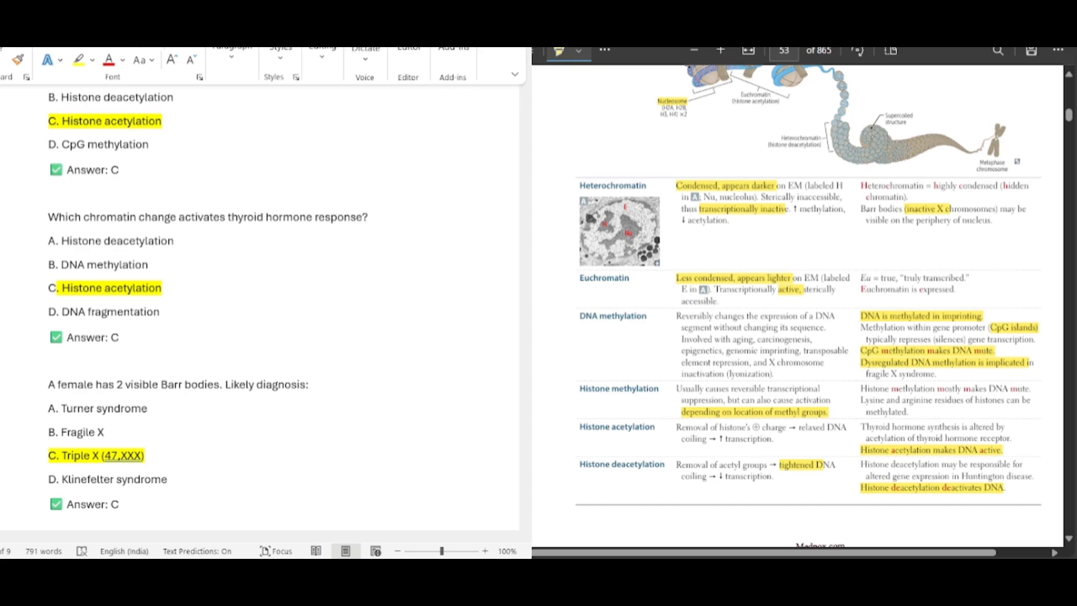
scroll("down", 3)
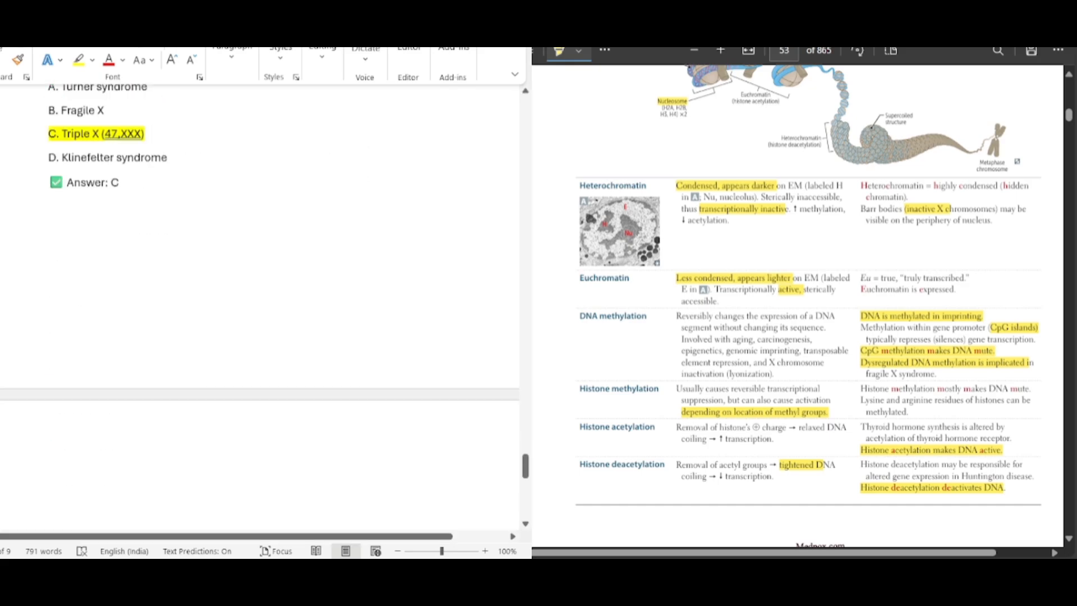